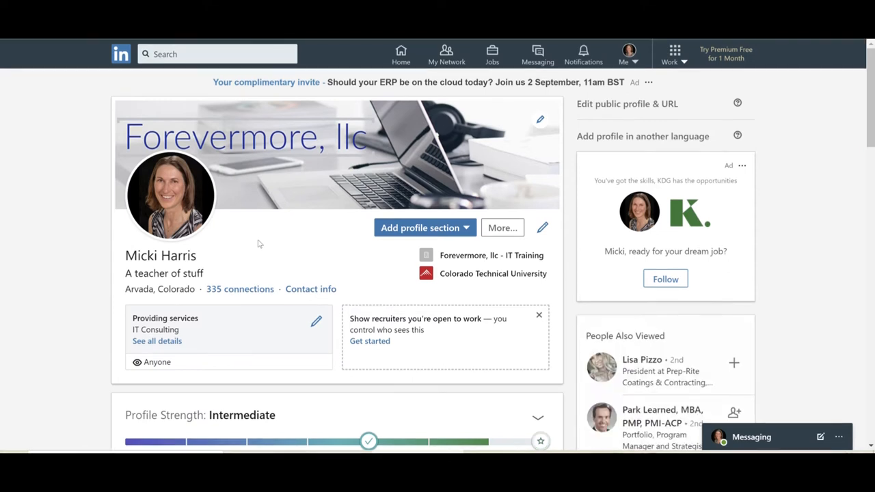
# Open the skill assessments list from the profile's Skills & Endorsements section.
pyautogui.scroll(-3)
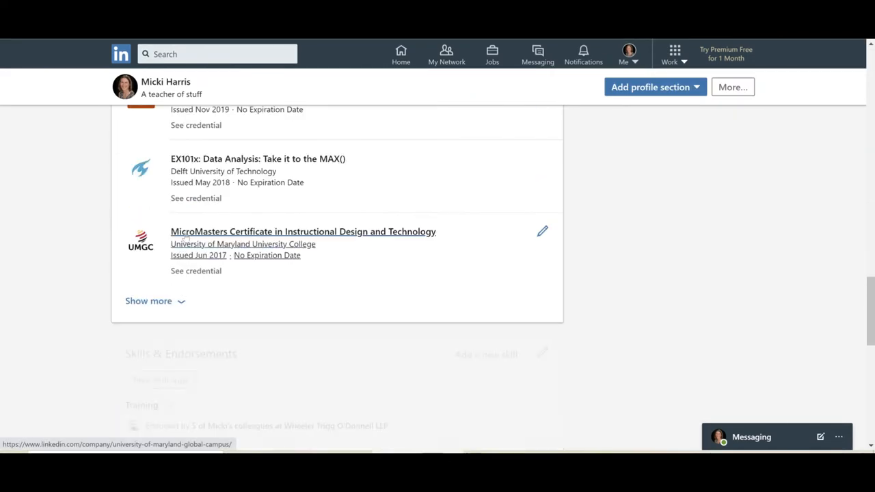
pyautogui.scroll(-3)
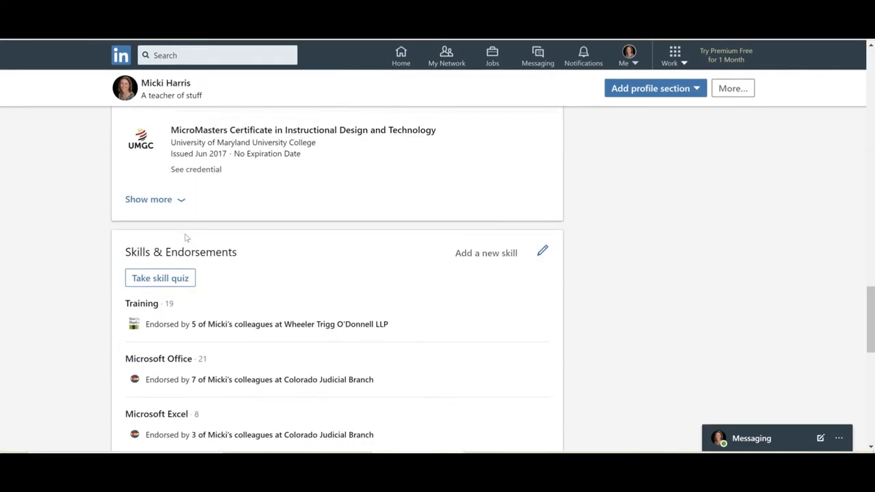
pyautogui.scroll(-3)
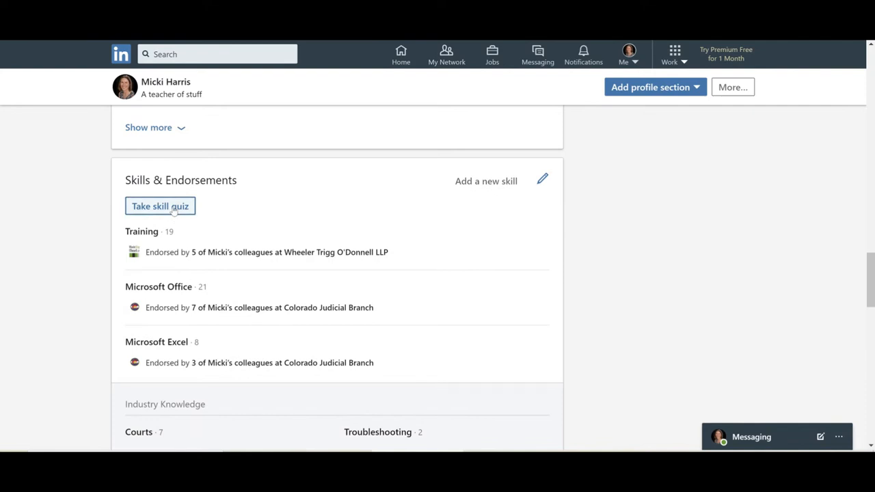
pyautogui.click(160, 205)
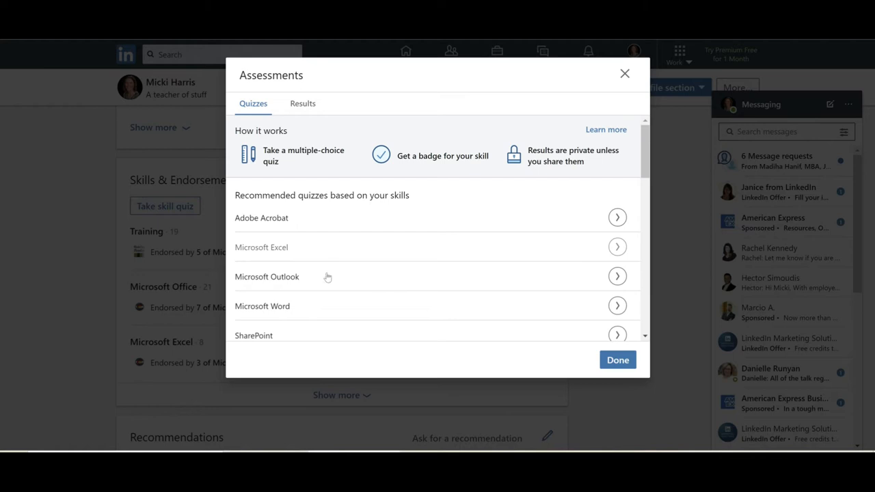
pyautogui.moveTo(618, 307)
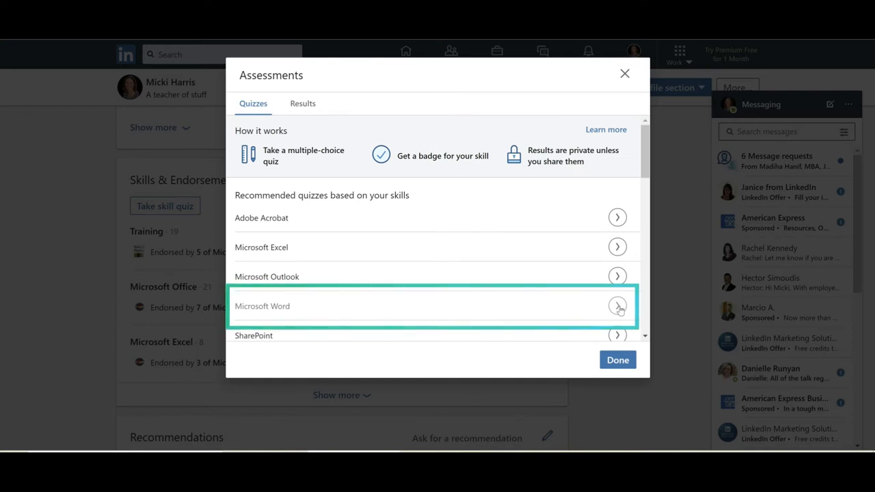
# Choose the Microsoft Word assessment and review its overview of timed questions and passing percentile.
pyautogui.click(617, 307)
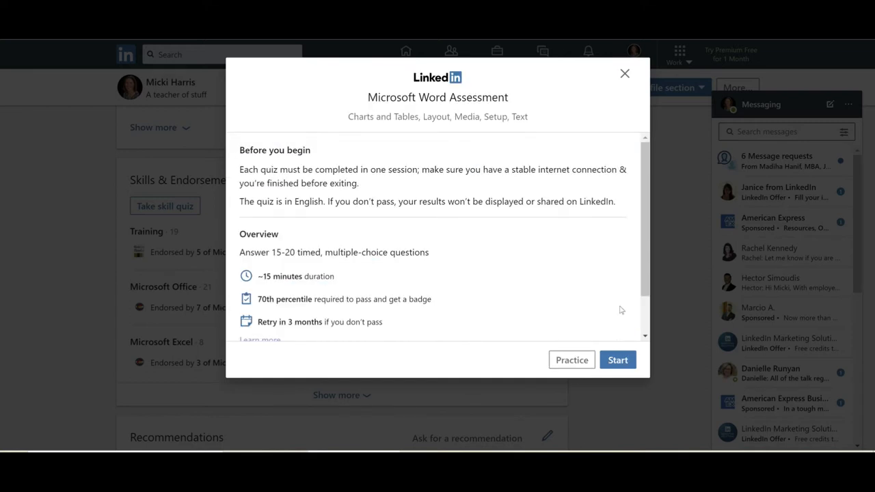
pyautogui.moveTo(463, 181)
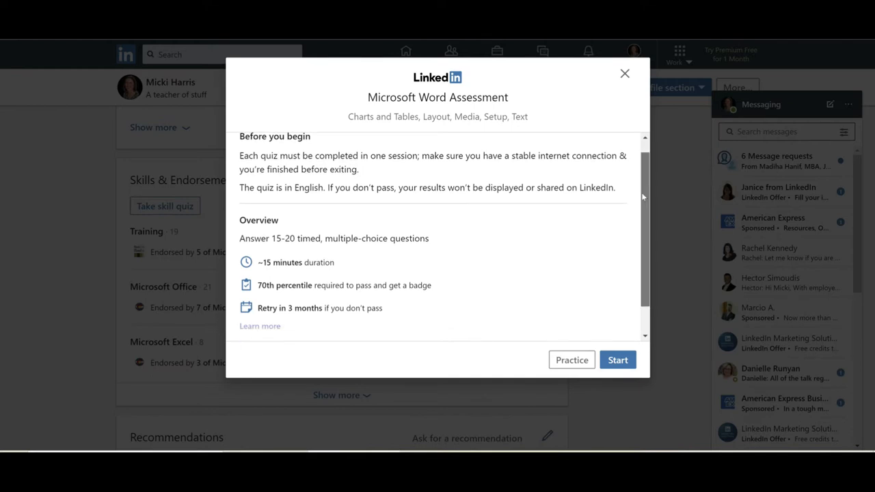
pyautogui.scroll(-3)
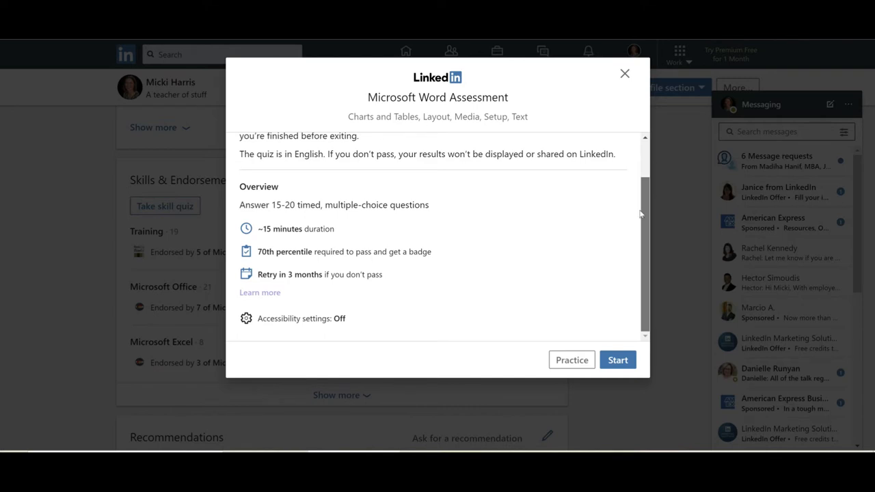
pyautogui.scroll(3)
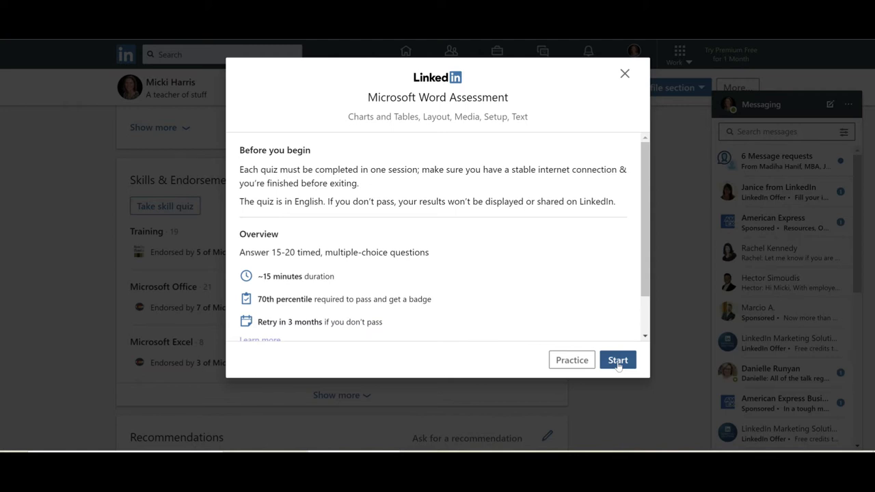
# Start the Word assessment and answer question 1 with Ctrl+Page Up.
pyautogui.click(618, 361)
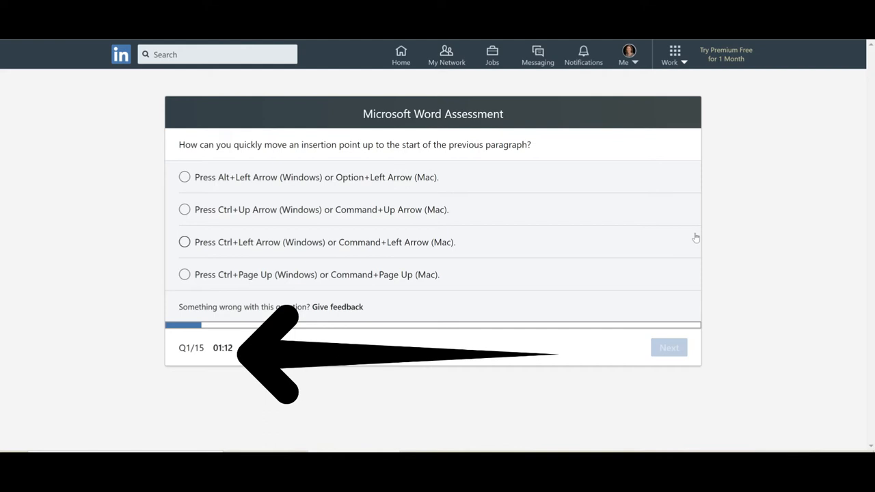
pyautogui.moveTo(112, 227)
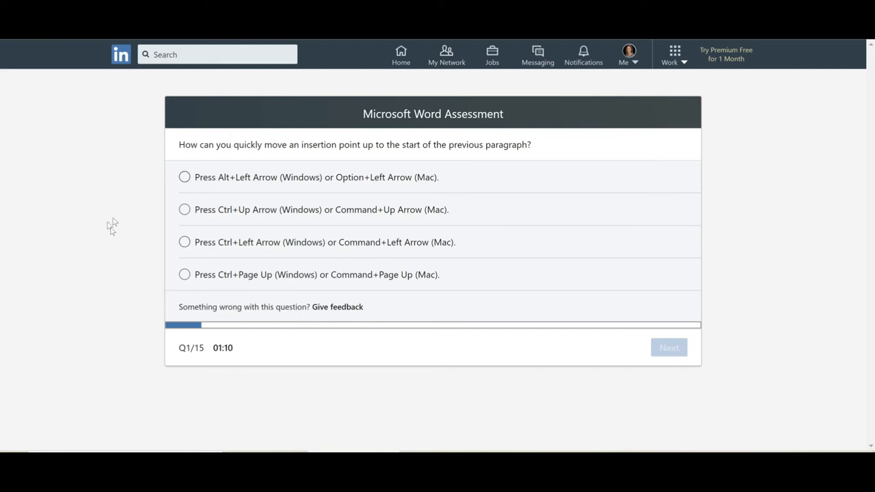
pyautogui.moveTo(153, 238)
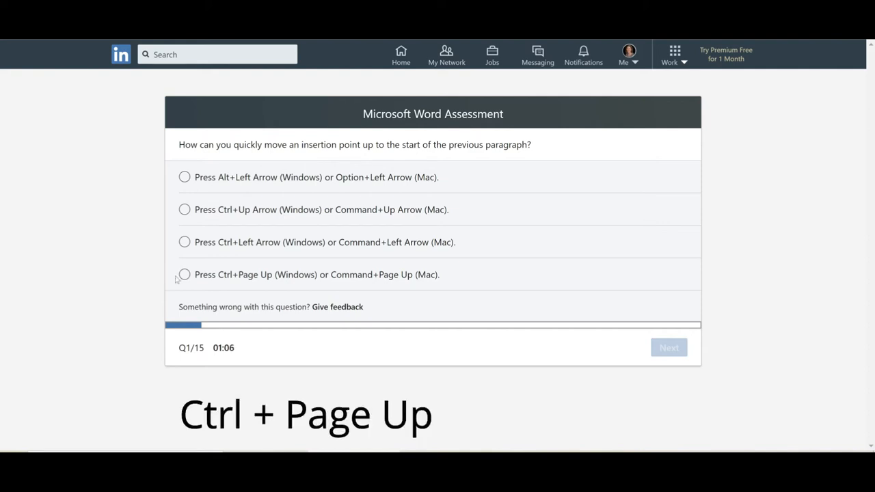
pyautogui.click(184, 274)
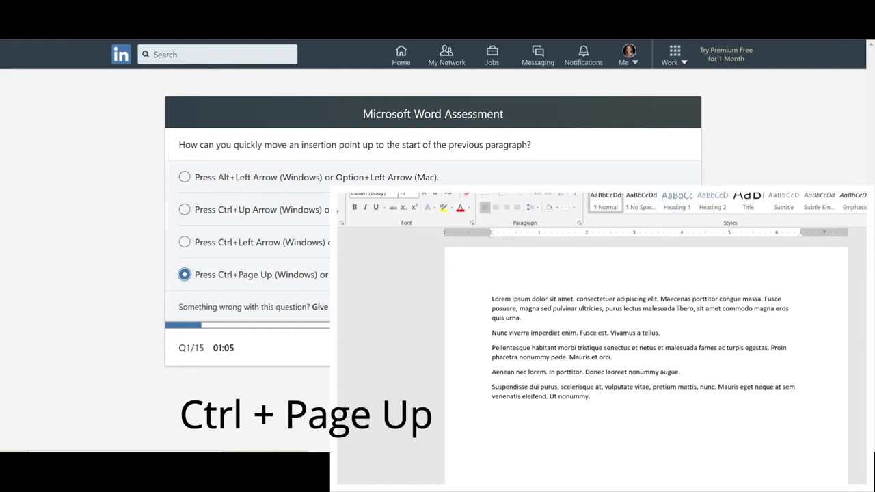
# Answer the Word Count question and pick the footer-and-blank-page option on question 3.
pyautogui.click(669, 347)
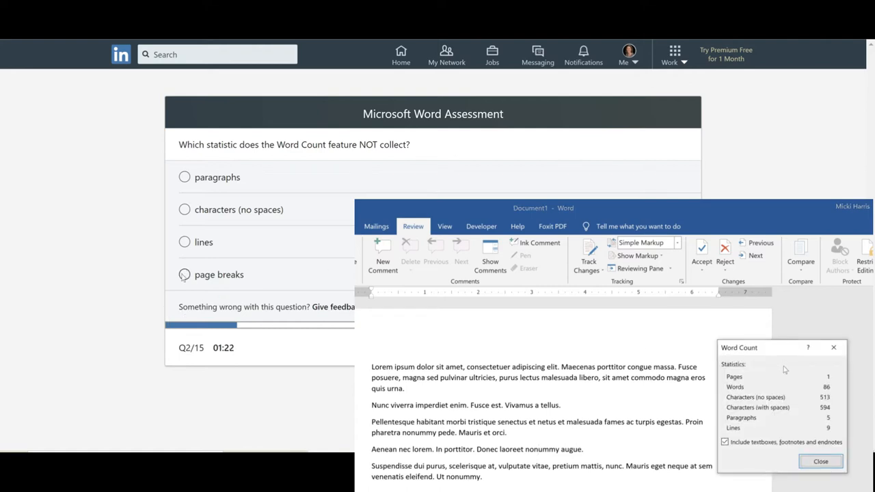
pyautogui.click(184, 274)
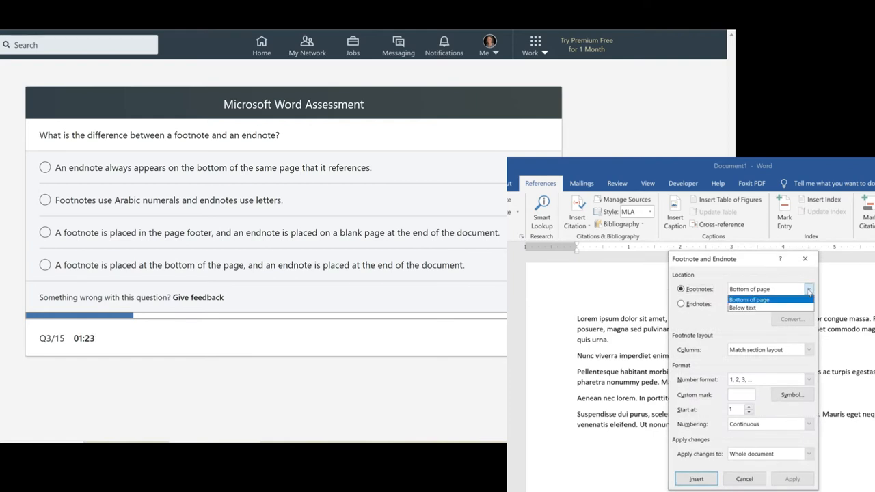
pyautogui.click(749, 290)
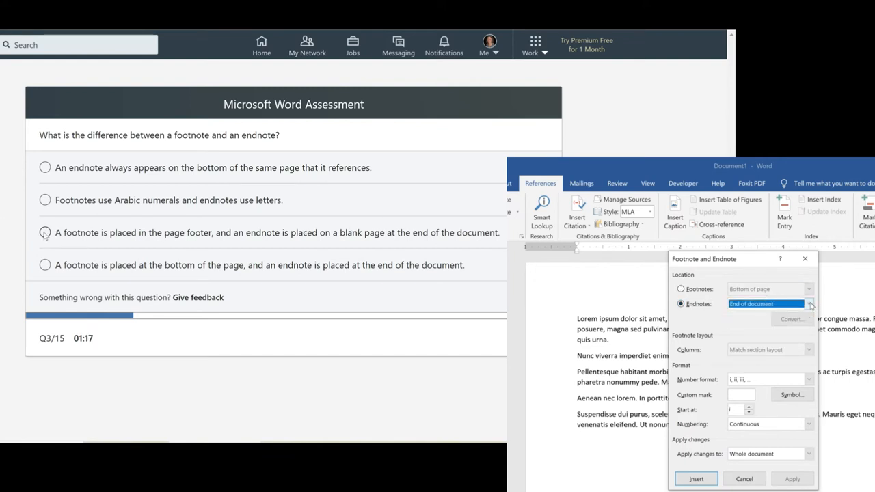
pyautogui.click(45, 233)
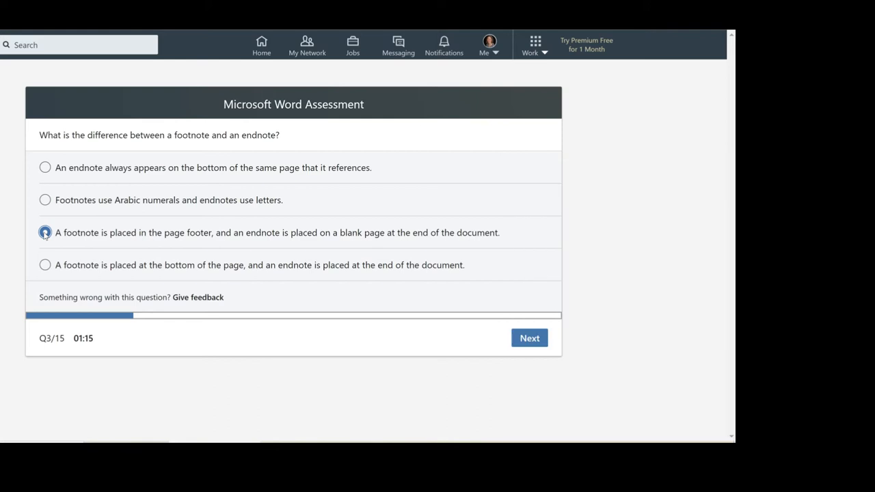
# Change question 3's answer to the bottom-of-page option and advance toward question 5.
pyautogui.click(45, 265)
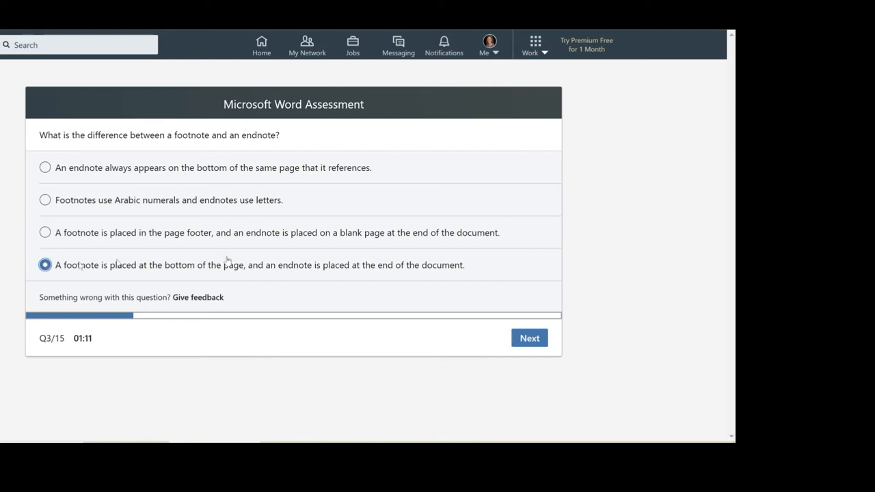
pyautogui.click(529, 338)
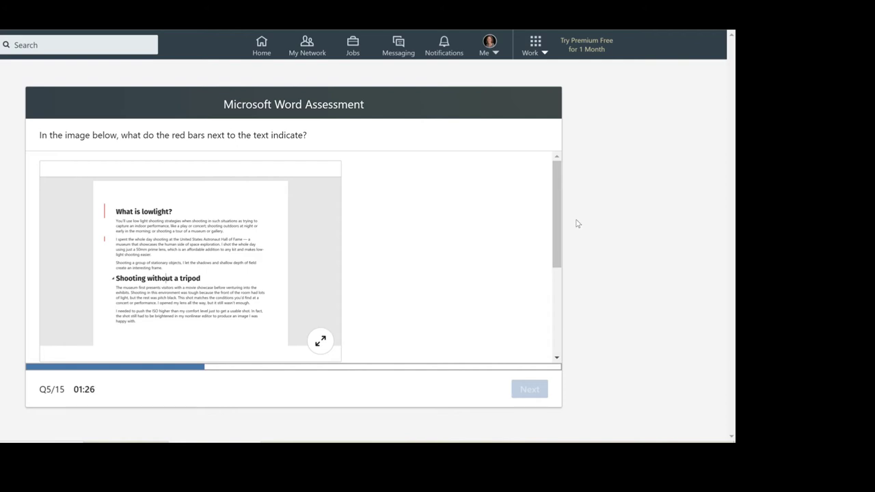
# Answer that red bars mark changes, then choose Shift+Enter for the manual line break question.
pyautogui.scroll(-3)
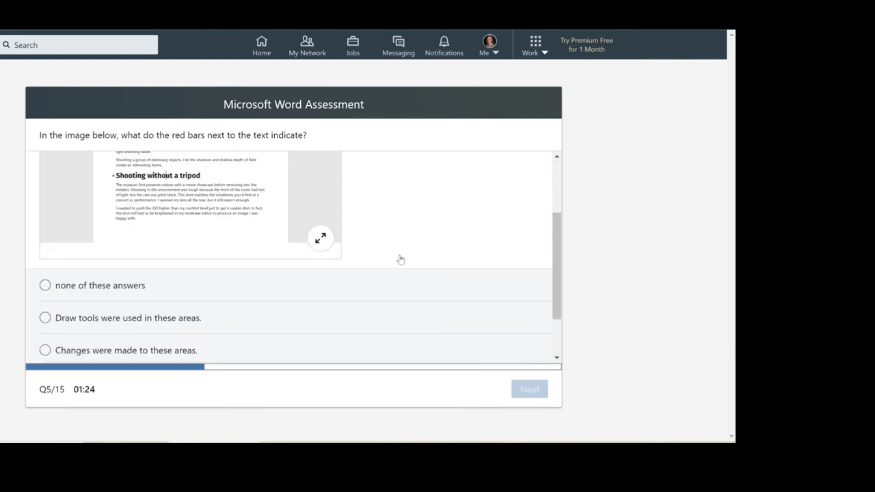
pyautogui.scroll(3)
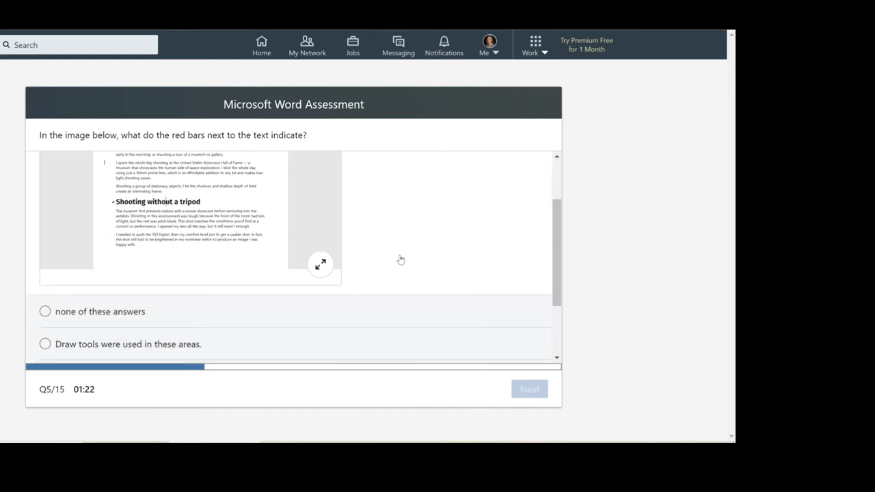
pyautogui.scroll(-3)
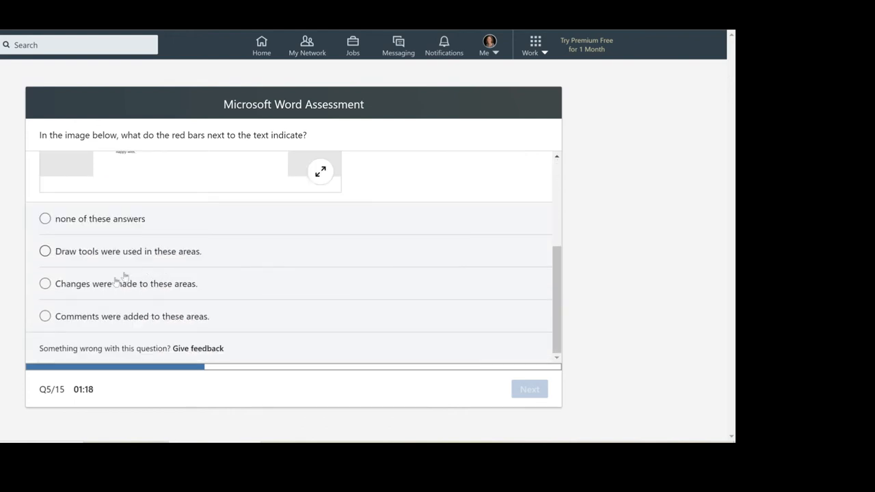
pyautogui.click(45, 283)
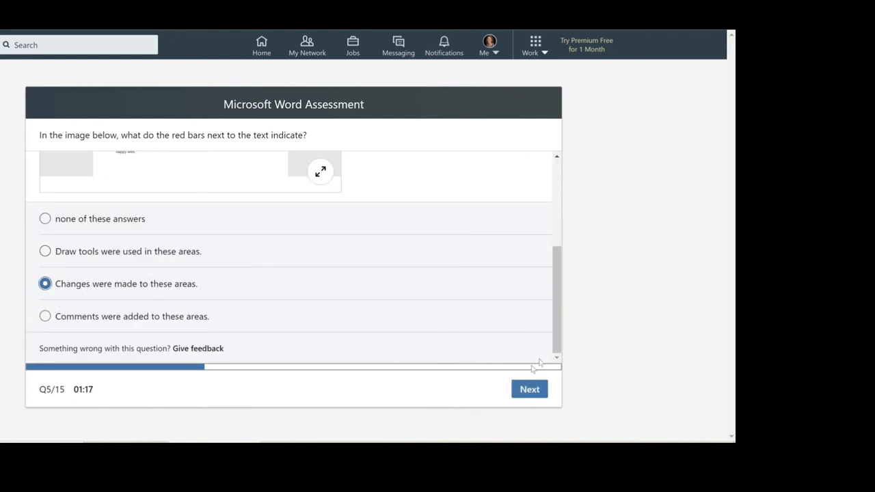
pyautogui.click(530, 388)
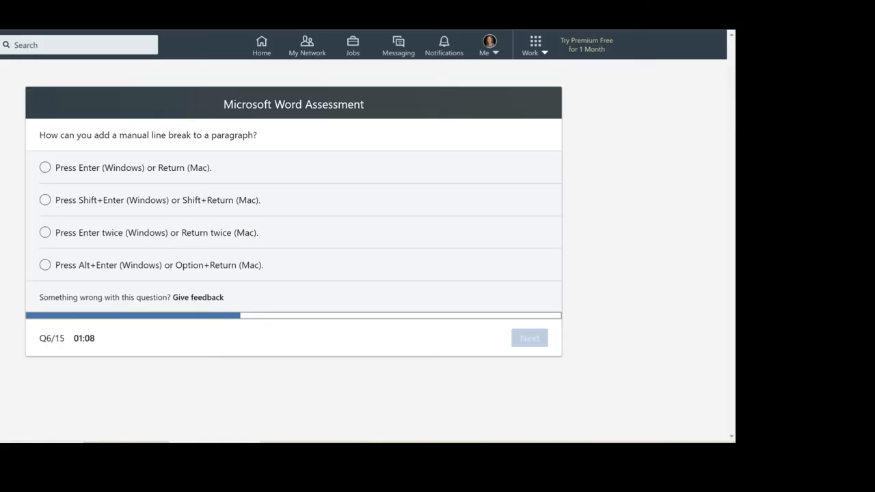
pyautogui.click(45, 200)
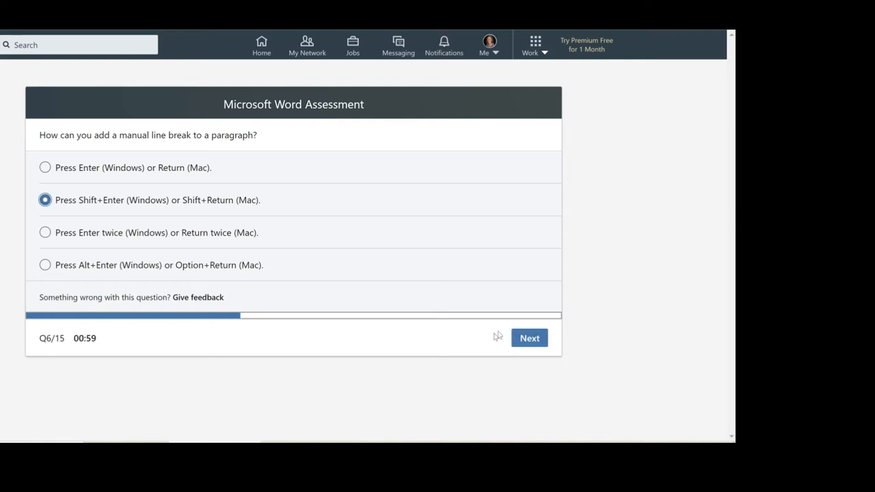
# Advance to question 7 and answer the organizational chart question with Hierarchy.
pyautogui.click(529, 337)
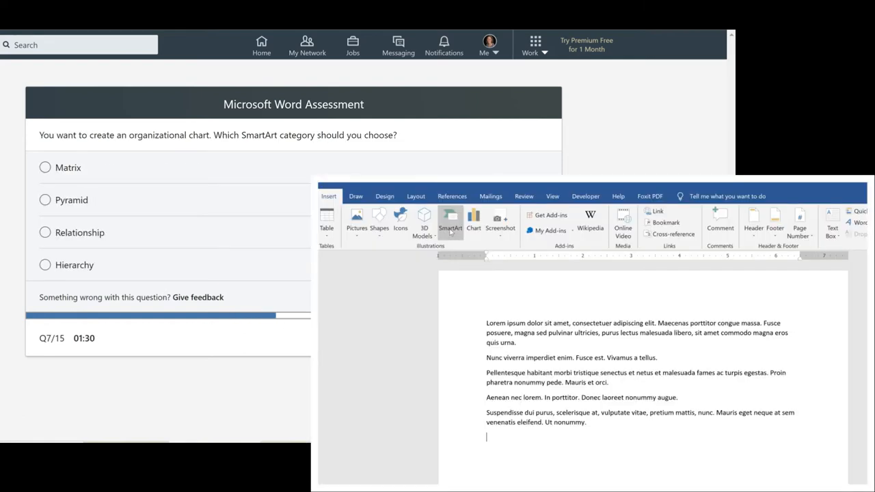
pyautogui.click(450, 222)
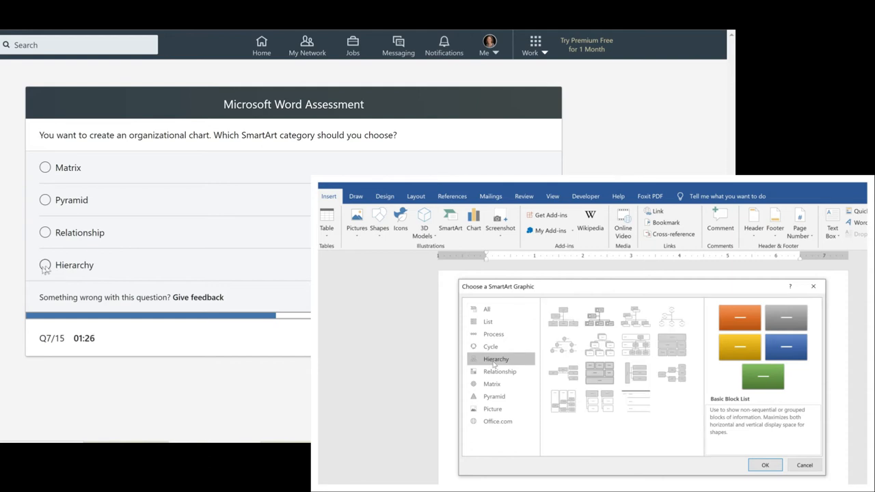
pyautogui.click(563, 318)
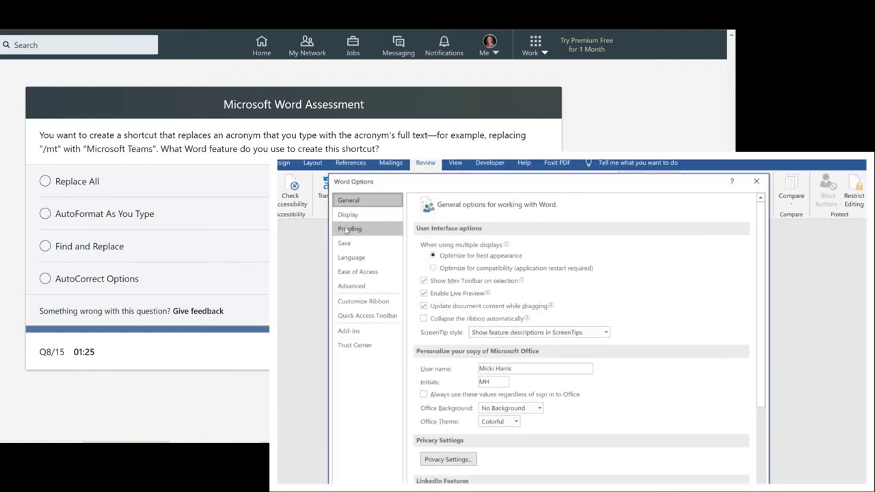
# Check Word's AutoCorrect replacement settings and answer question 8 with AutoCorrect Options.
pyautogui.click(350, 228)
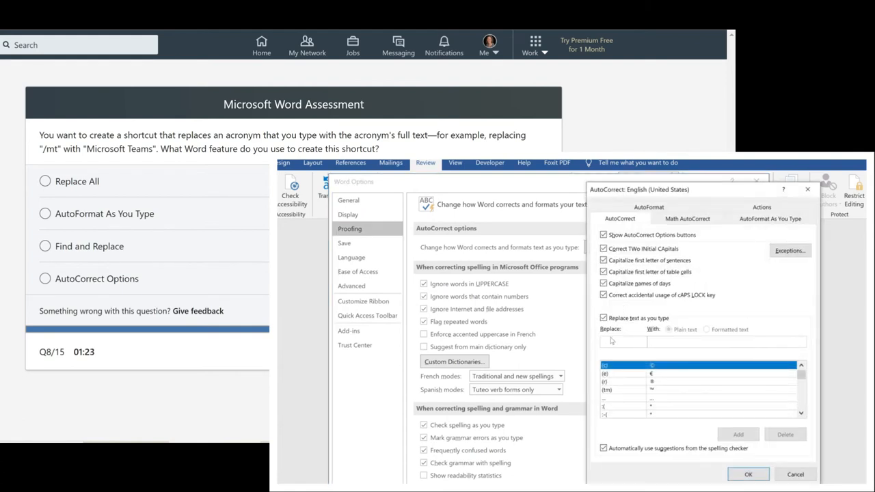
pyautogui.write('/mt')
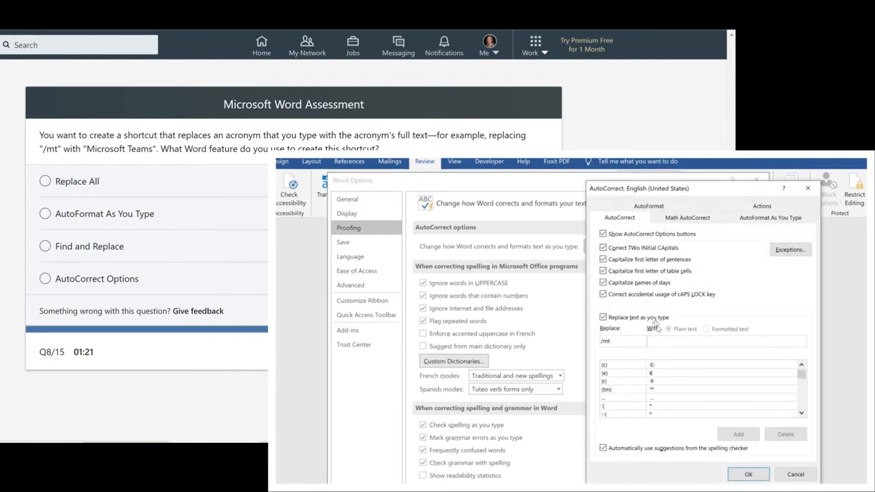
pyautogui.write('Micro')
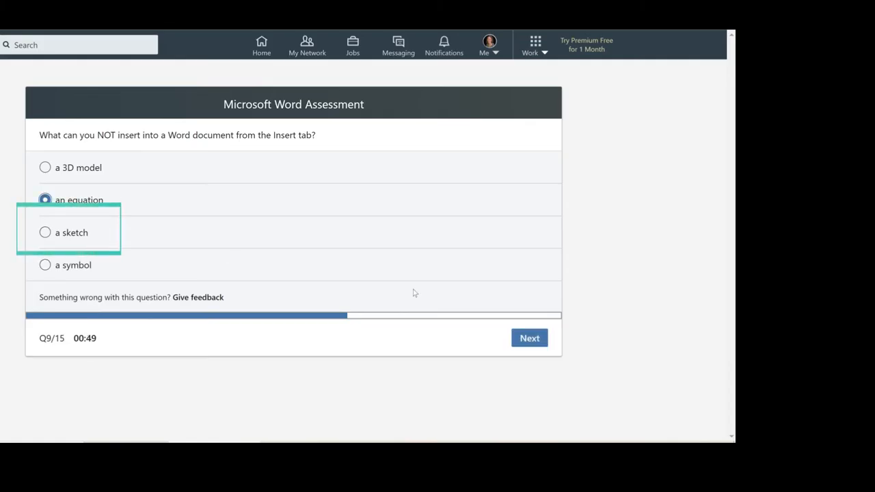
# Answer question 9 with 'a sketch' as what the Insert tab cannot add.
pyautogui.click(529, 338)
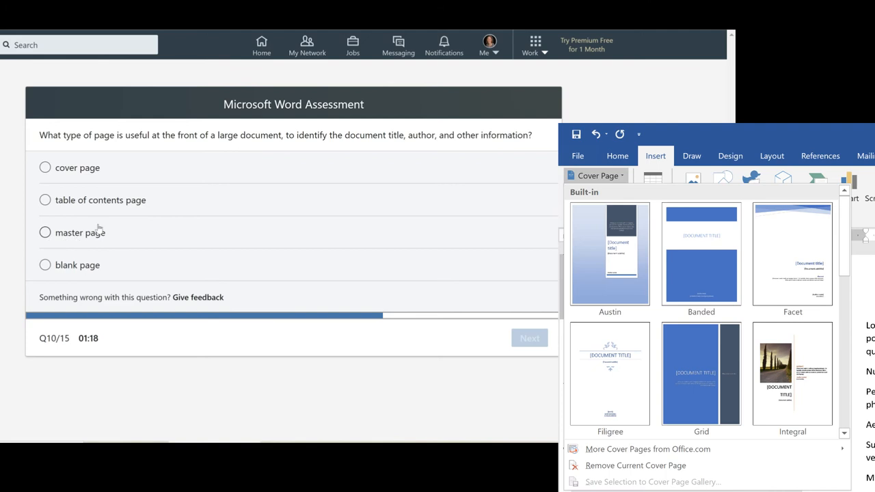
# Answer question 10 with cover page and move on to question 11.
pyautogui.click(45, 167)
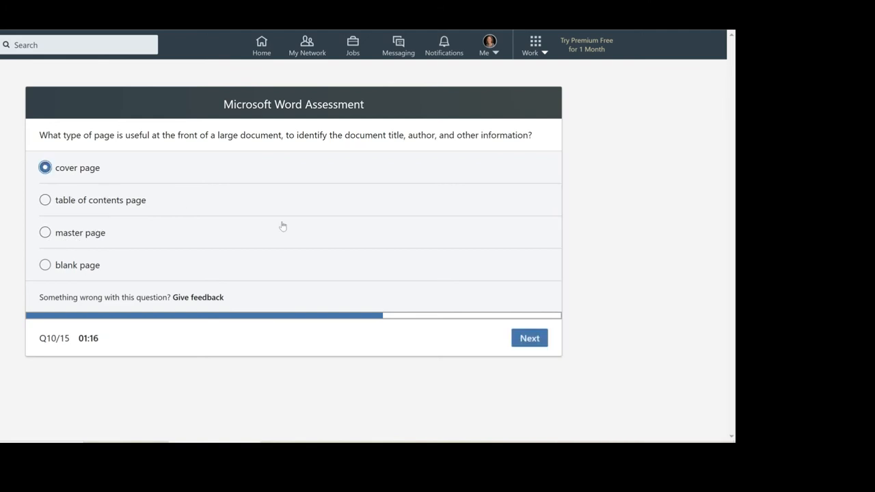
pyautogui.click(529, 337)
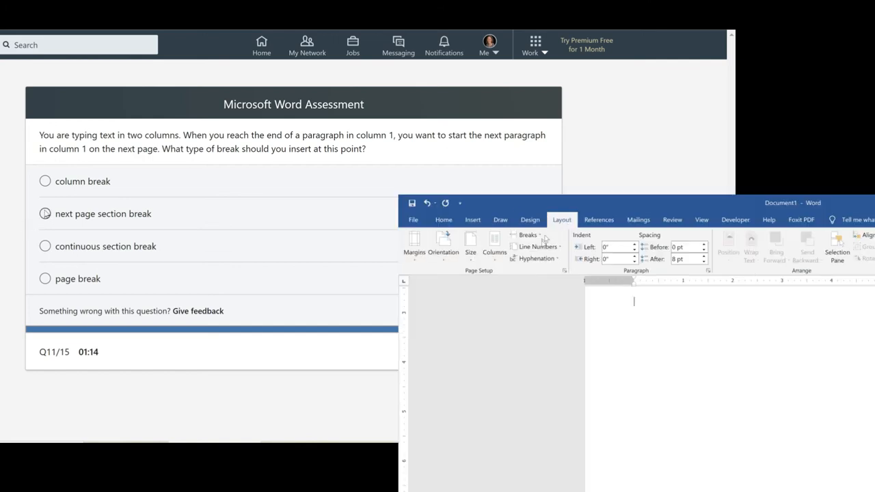
# Choose the column break answer for question 11.
pyautogui.click(528, 235)
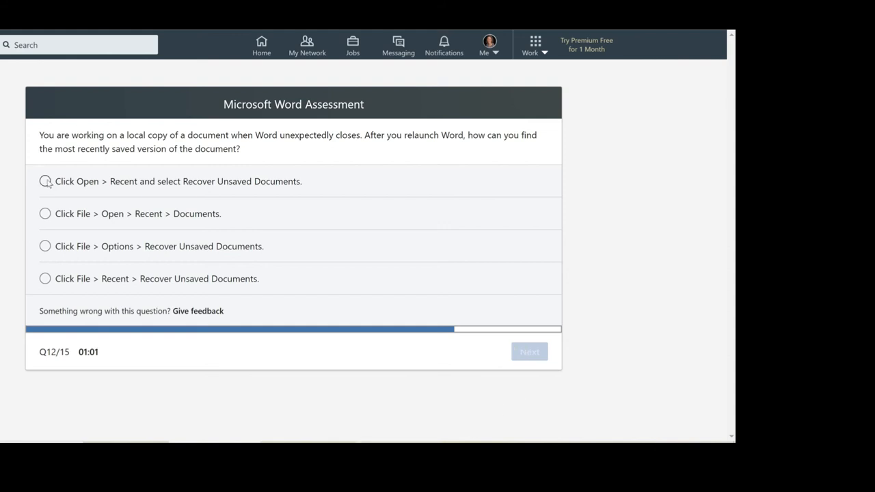
# Choose 'Open > Recent and select Recover Unsaved Documents' for question 12.
pyautogui.click(529, 351)
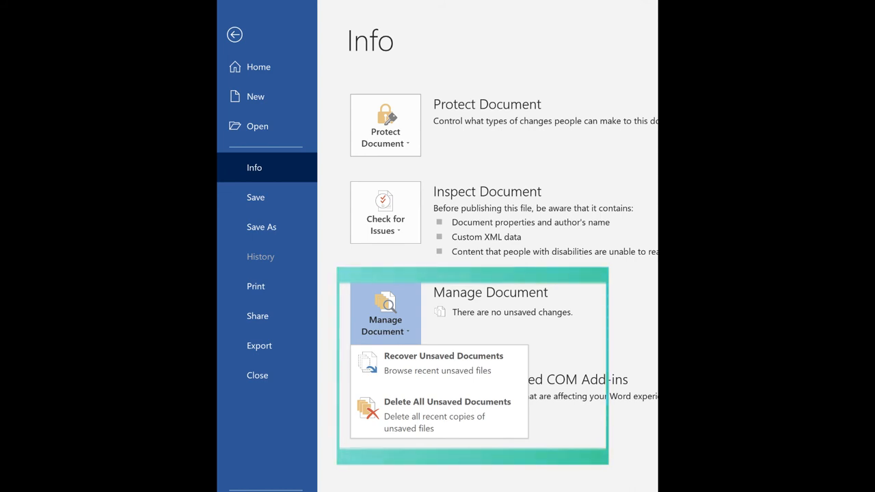
# Reveal Word's Recover Unsaved Documents option under Info > Manage Document.
pyautogui.click(443, 355)
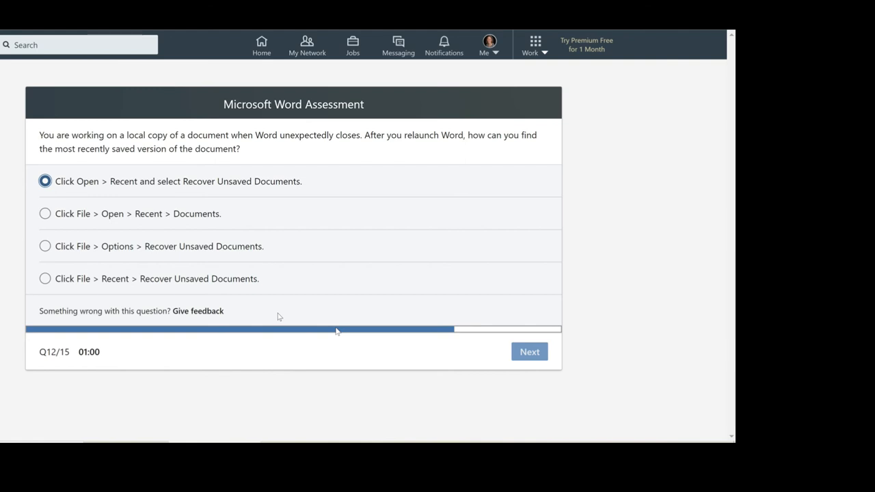
# Check Word's Custom Margins multiple-pages options and answer question 13 with Mirror Margins.
pyautogui.click(529, 352)
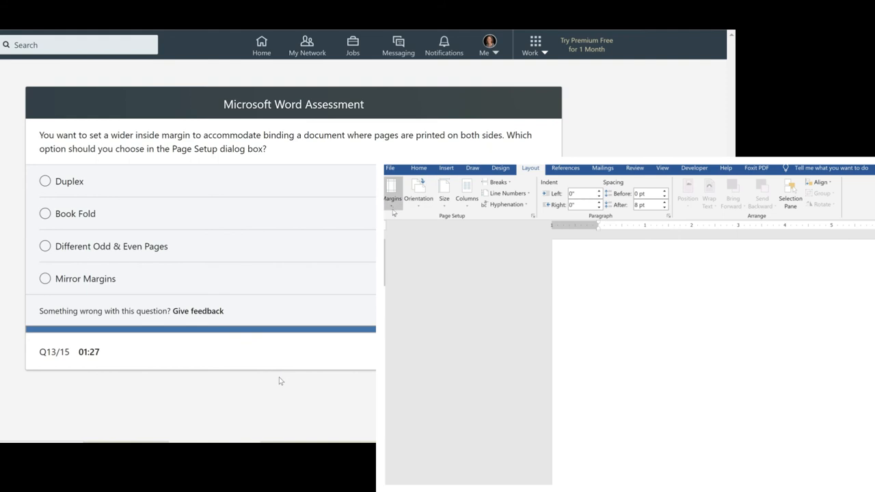
pyautogui.click(393, 195)
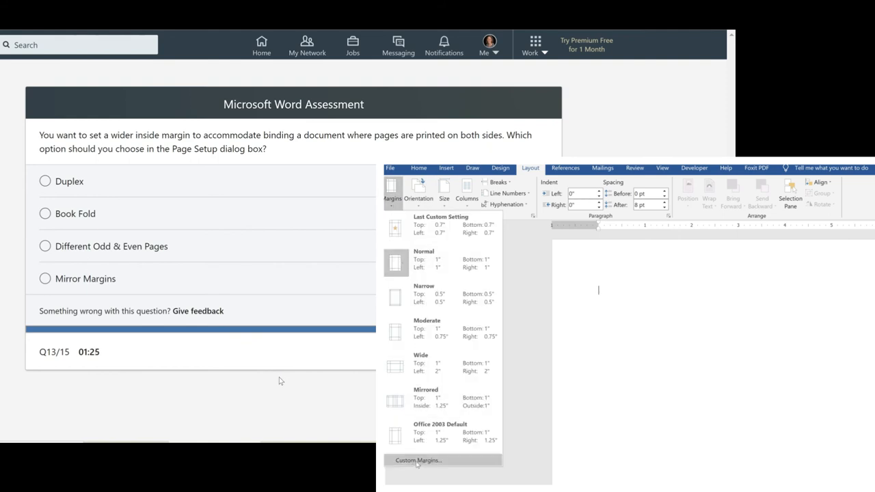
pyautogui.click(418, 460)
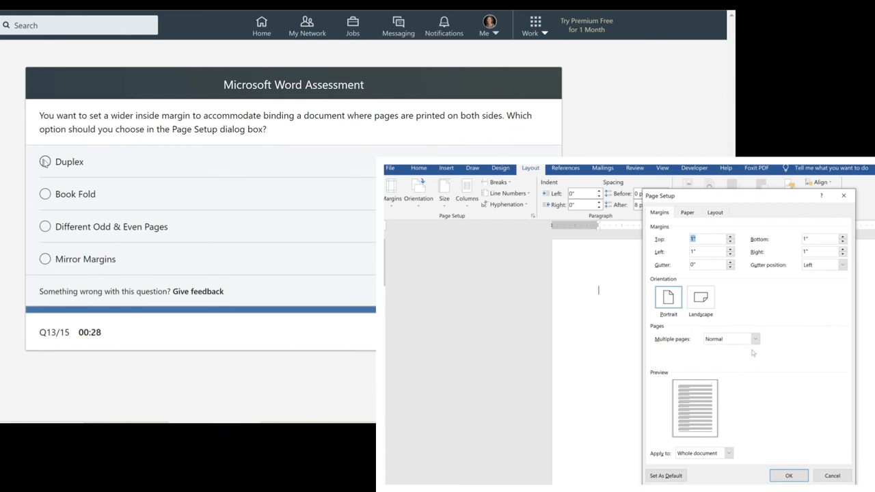
pyautogui.click(755, 339)
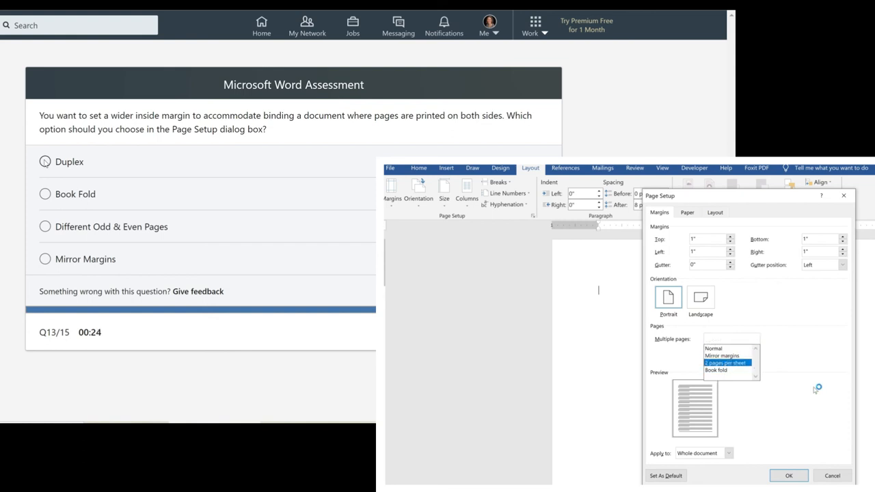
pyautogui.click(45, 259)
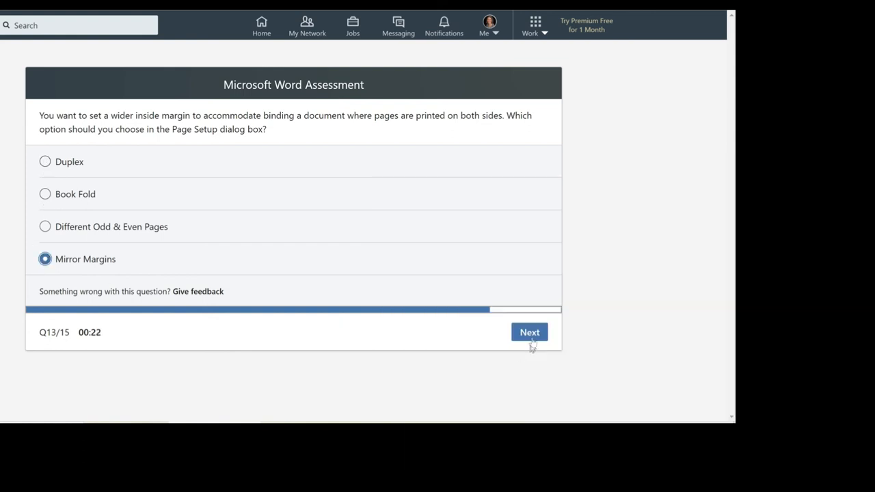
# Answer question 14 with 'word wrap' and move on to the final question.
pyautogui.click(530, 333)
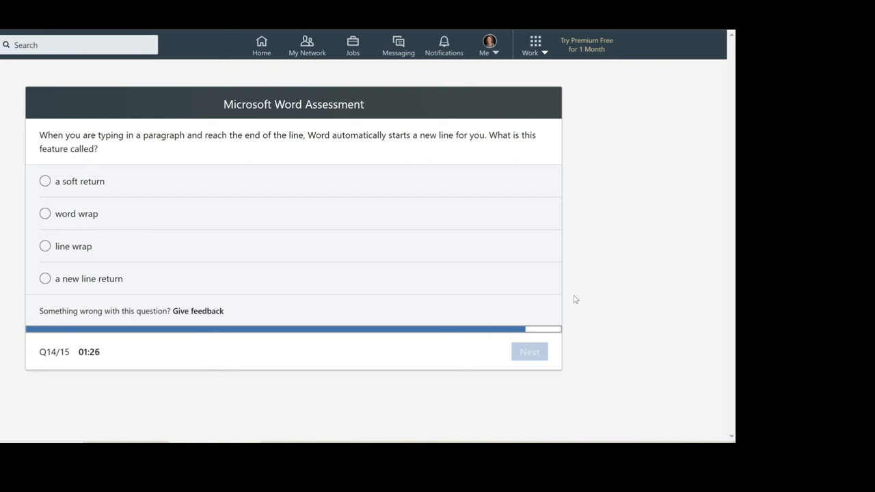
pyautogui.moveTo(531, 287)
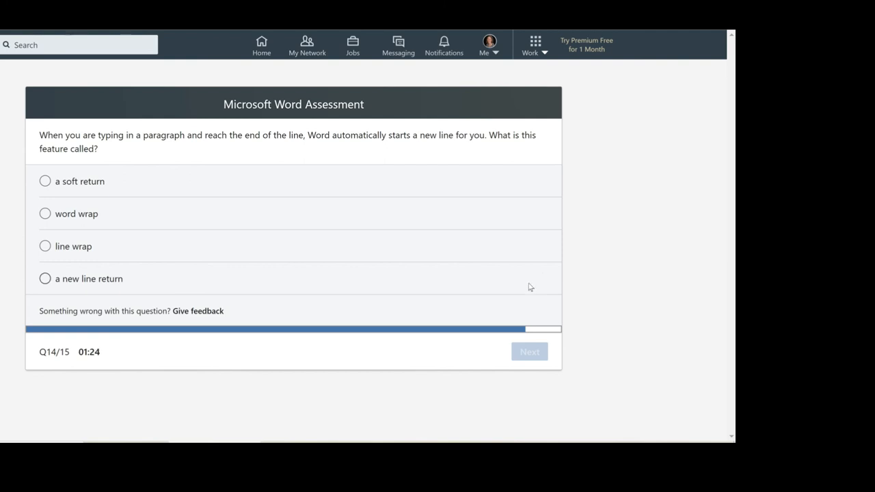
pyautogui.moveTo(413, 204)
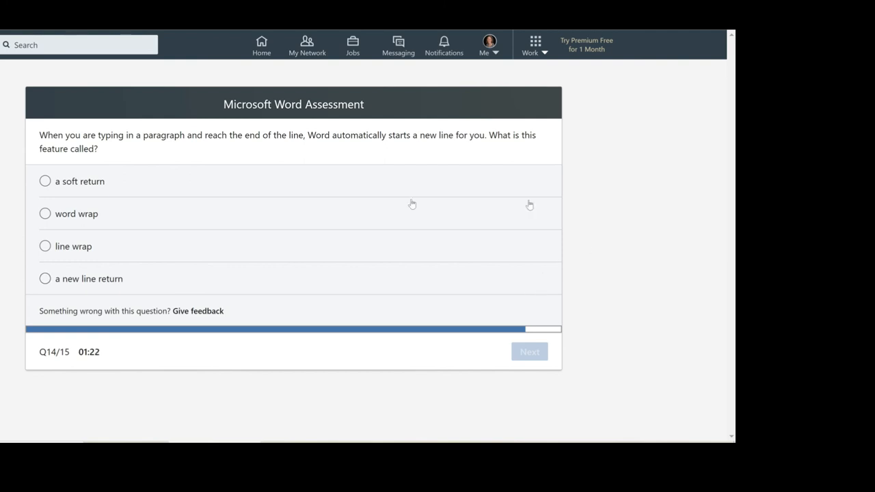
pyautogui.click(45, 213)
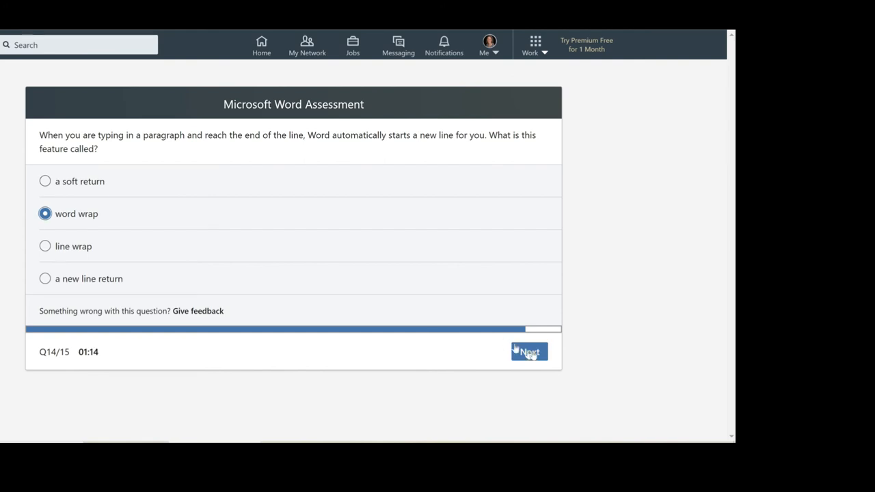
pyautogui.click(529, 351)
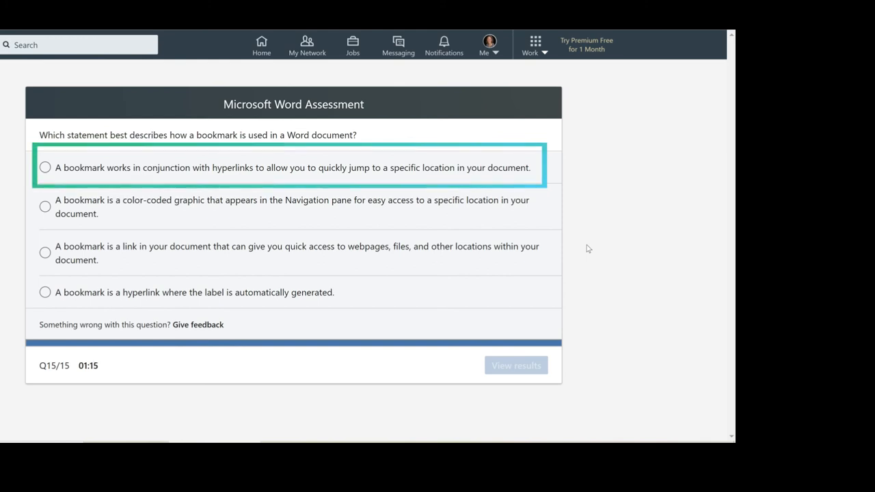
# Choose the hyperlink-jump bookmark answer for question 15 and view the passing result.
pyautogui.click(46, 167)
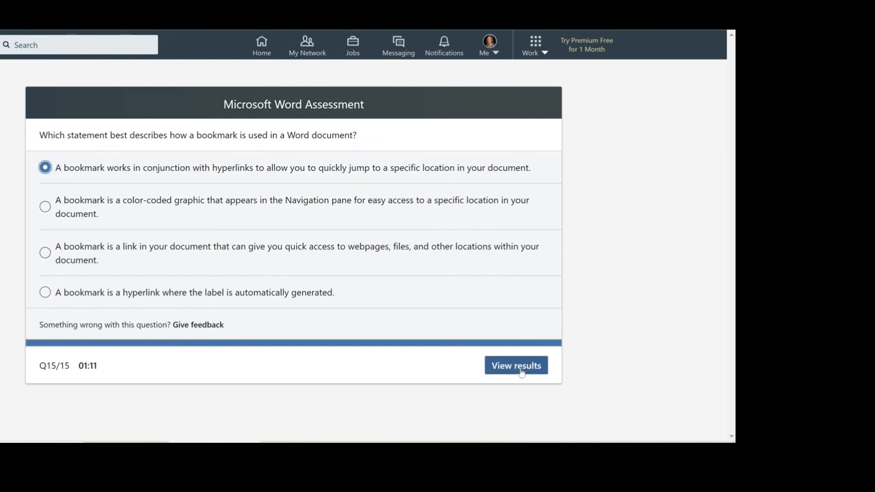
pyautogui.click(516, 365)
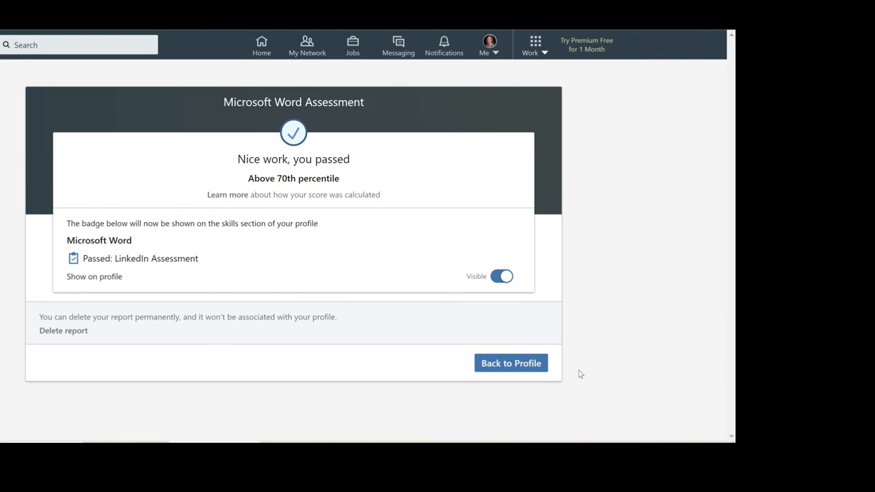